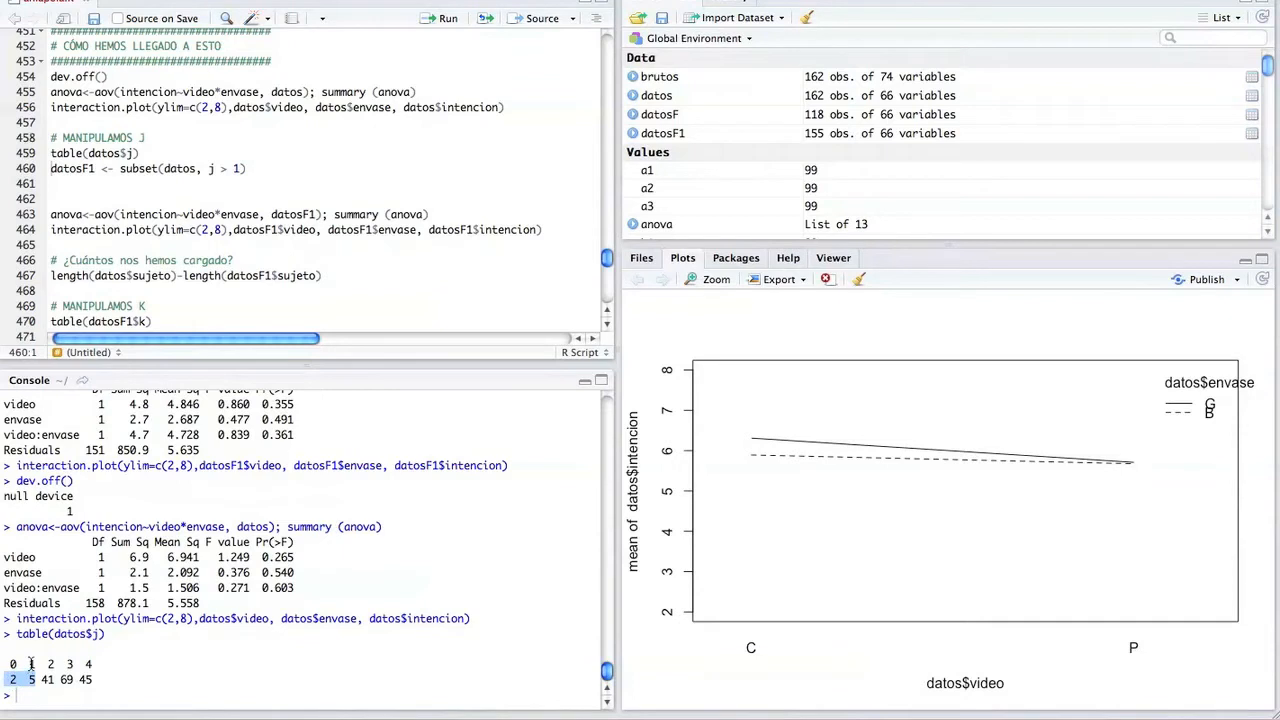
Run subset(datos, j > 1) to create datosF1 and print its ANOVA summary
{"action": "key", "text": "Return"}
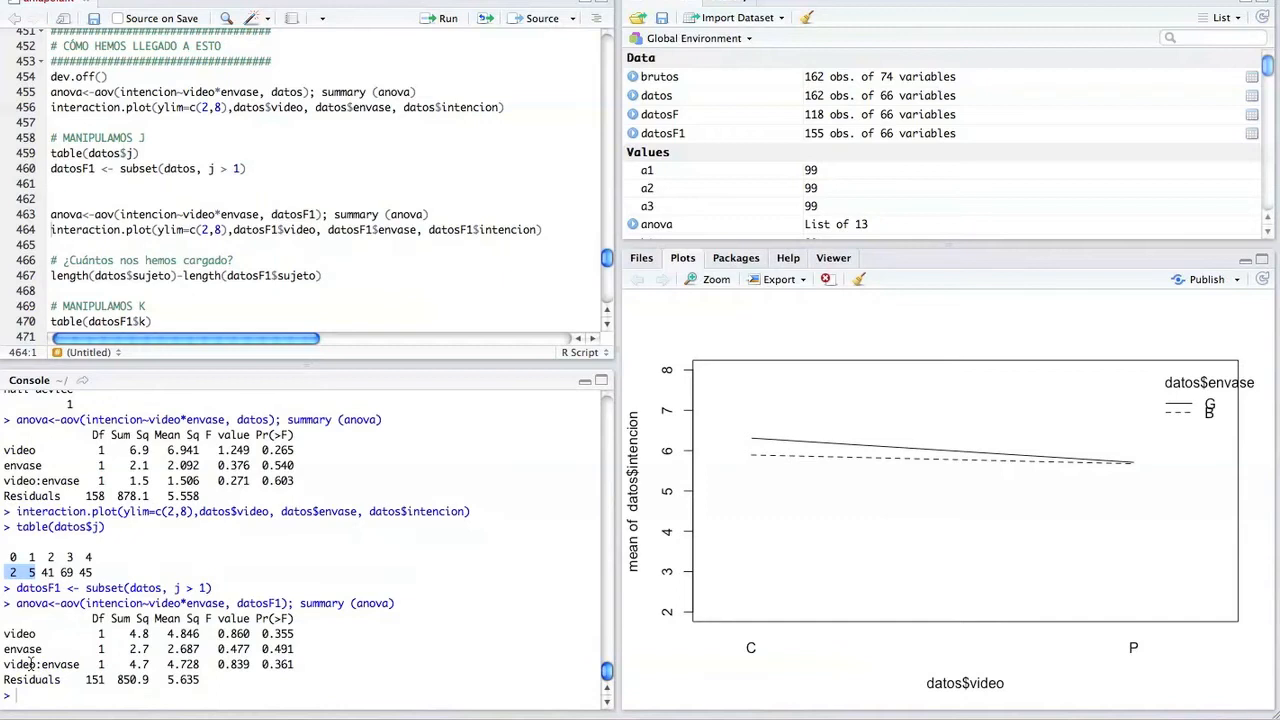
{"action": "mouse_move", "coordinate": [326, 689]}
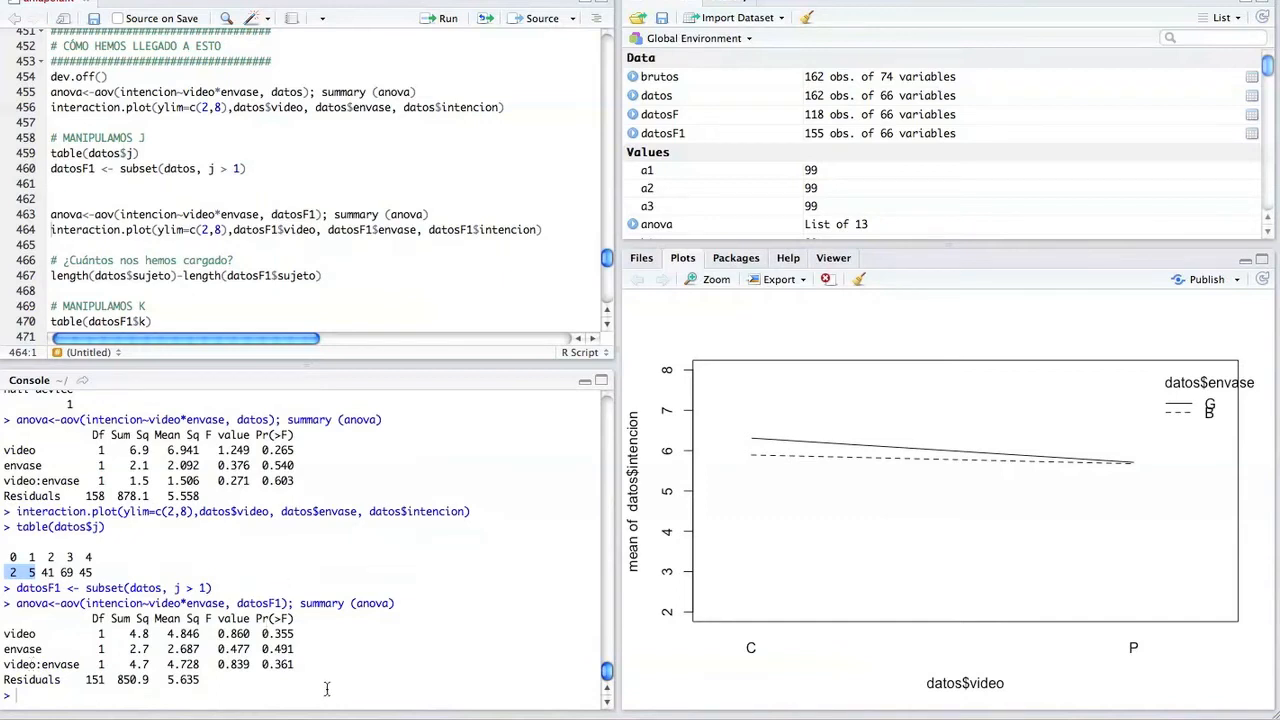